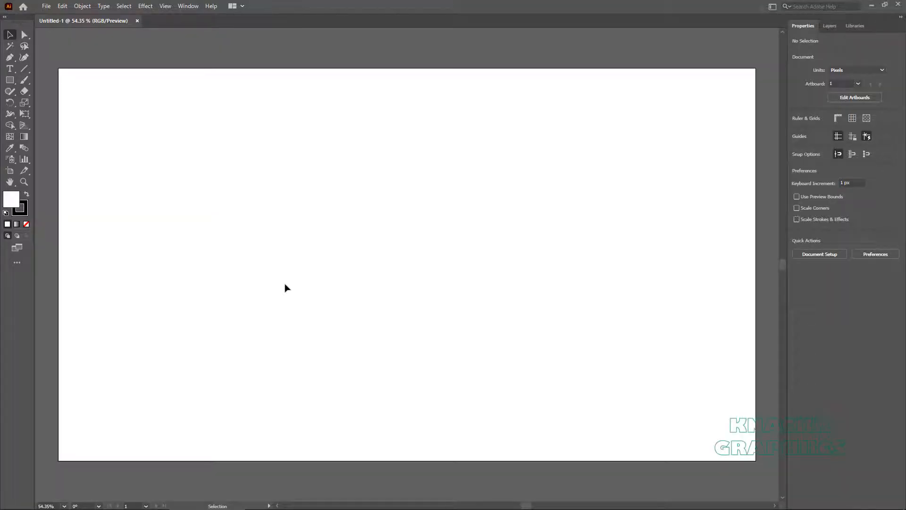
pyautogui.moveTo(296, 281)
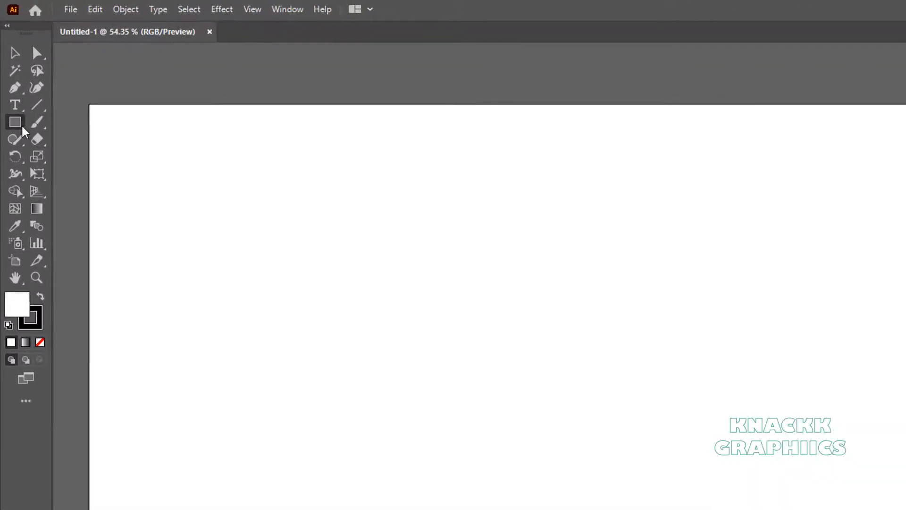
# Choose the Rounded Rectangle Tool from the shape flyout and keep the Advanced toolbar layout
pyautogui.click(15, 122)
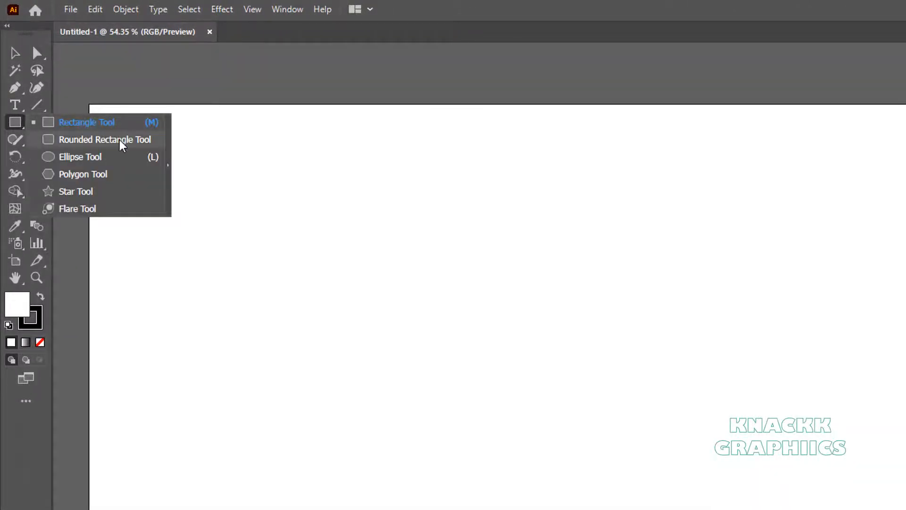
pyautogui.moveTo(134, 155)
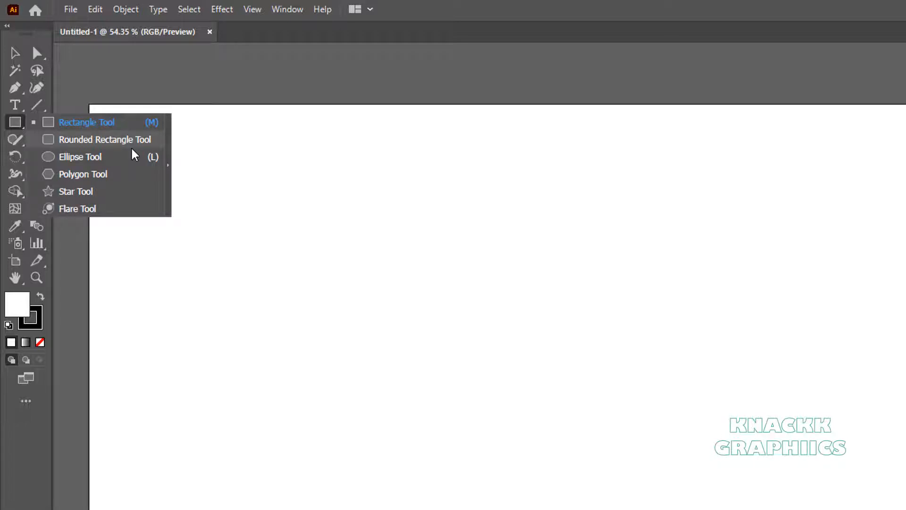
pyautogui.click(25, 401)
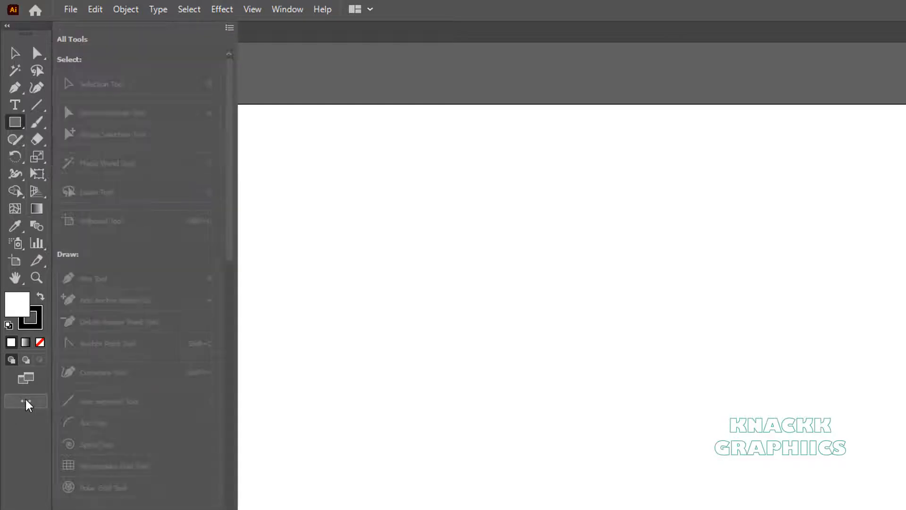
pyautogui.click(229, 27)
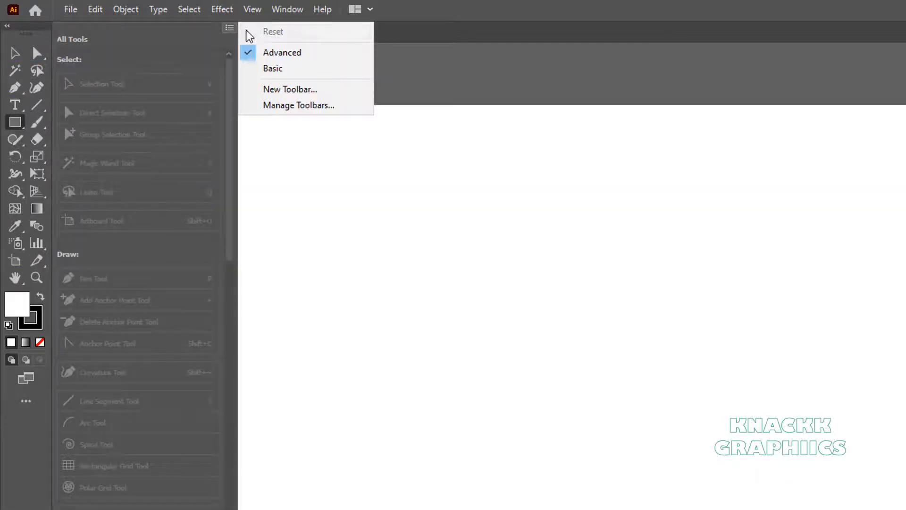
pyautogui.moveTo(327, 59)
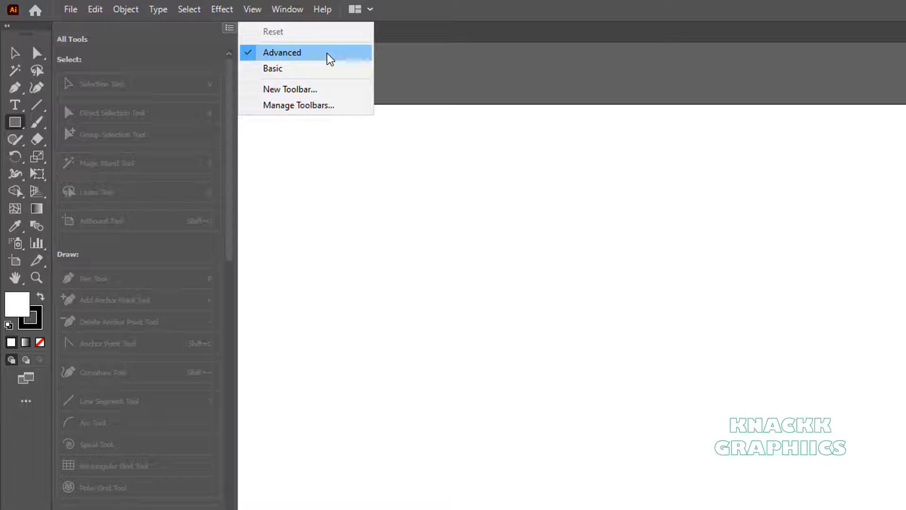
pyautogui.click(282, 53)
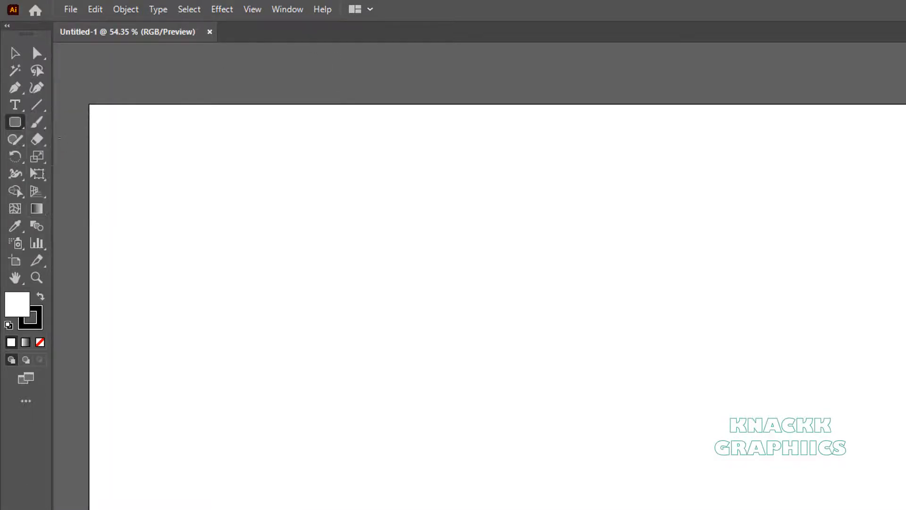
# Draw a wide rounded rectangle at the top-left and hide bounding boxes via the View menu
pyautogui.moveTo(115, 127); pyautogui.dragTo(179, 205)
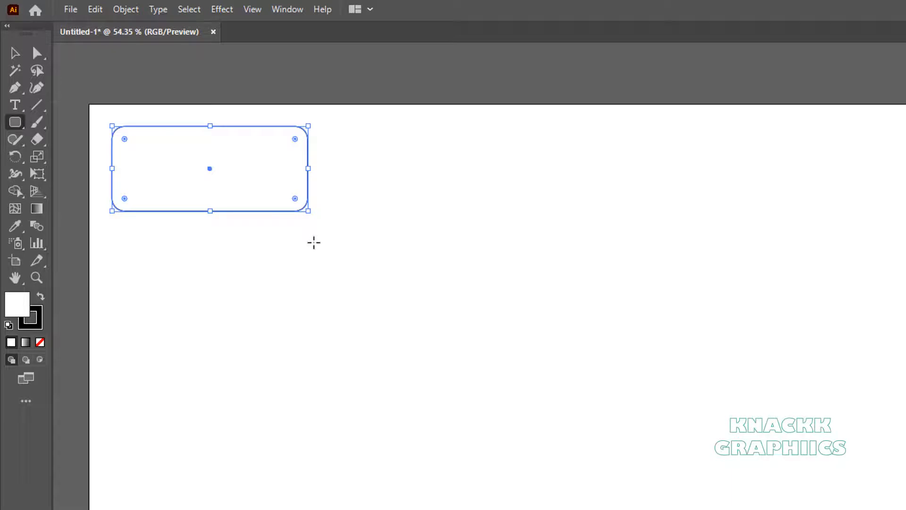
pyautogui.click(252, 8)
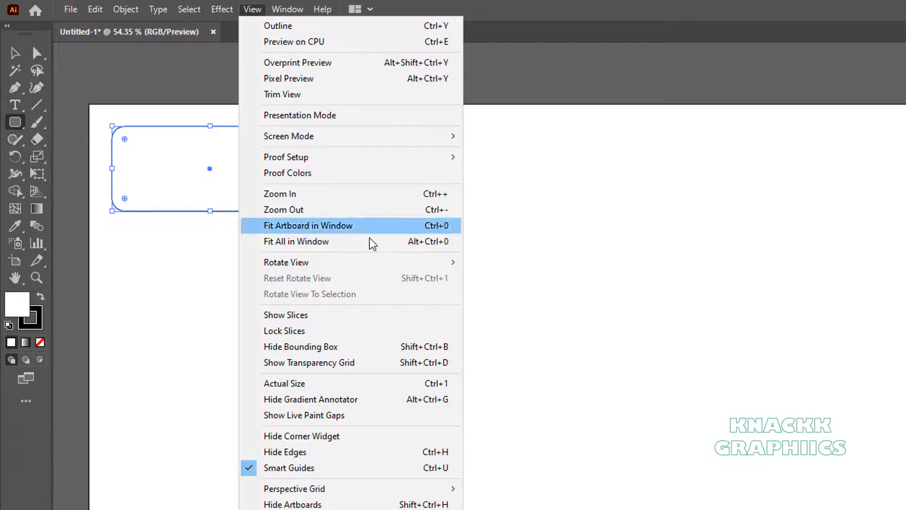
pyautogui.moveTo(300, 346)
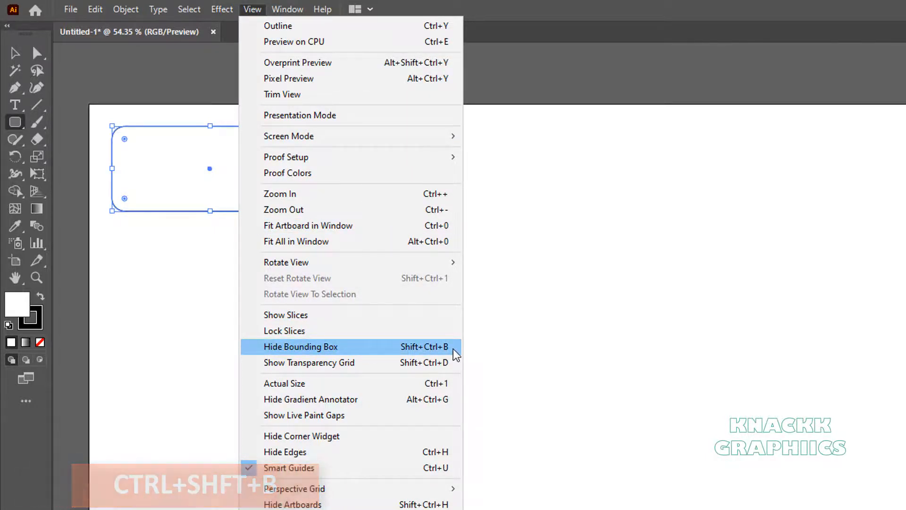
pyautogui.click(301, 347)
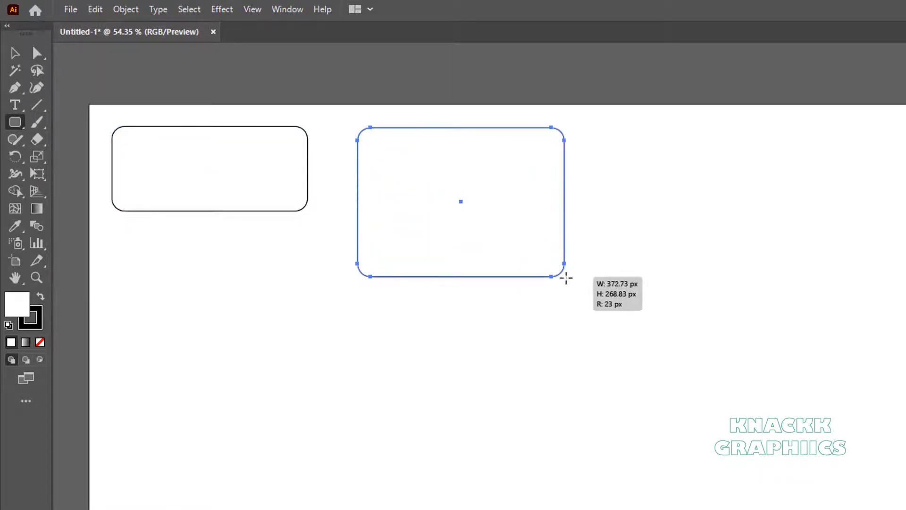
# Draw a taller rounded rectangle beside the first, nudging its corner radius larger with the arrow keys
pyautogui.press('Up')
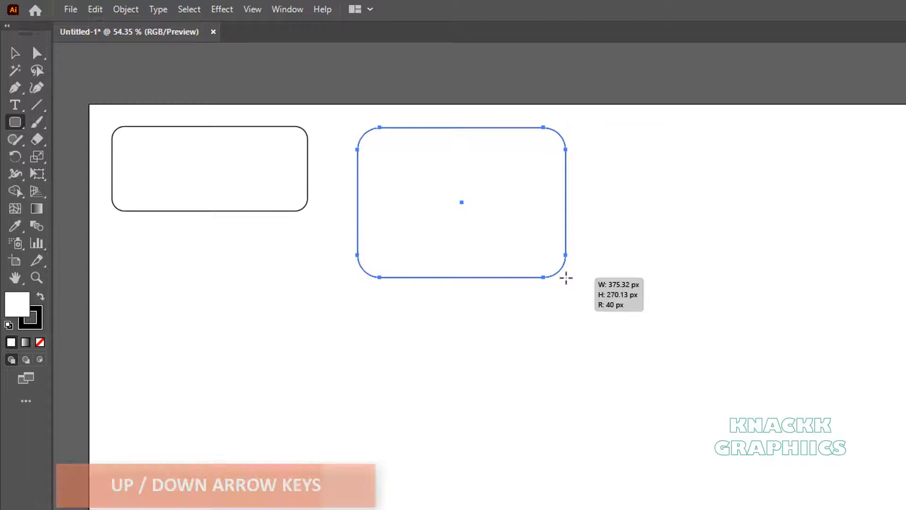
pyautogui.press('Up')
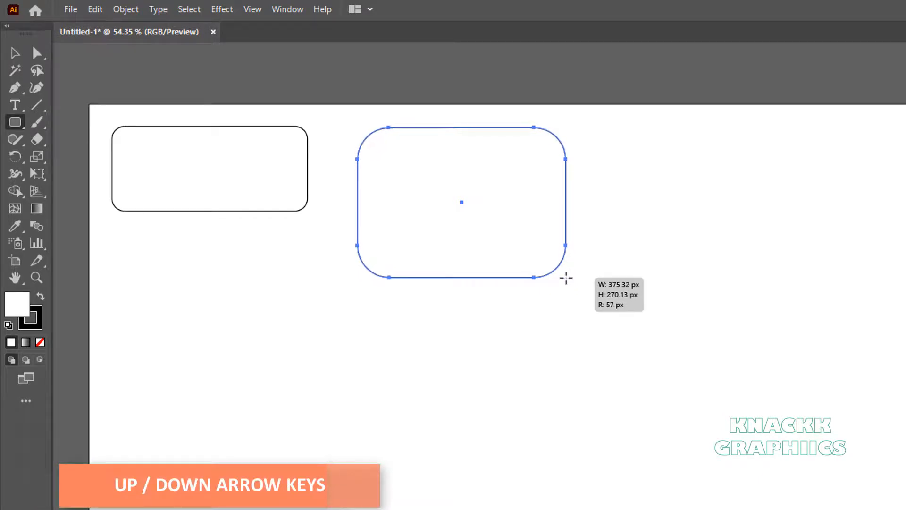
pyautogui.press('down')
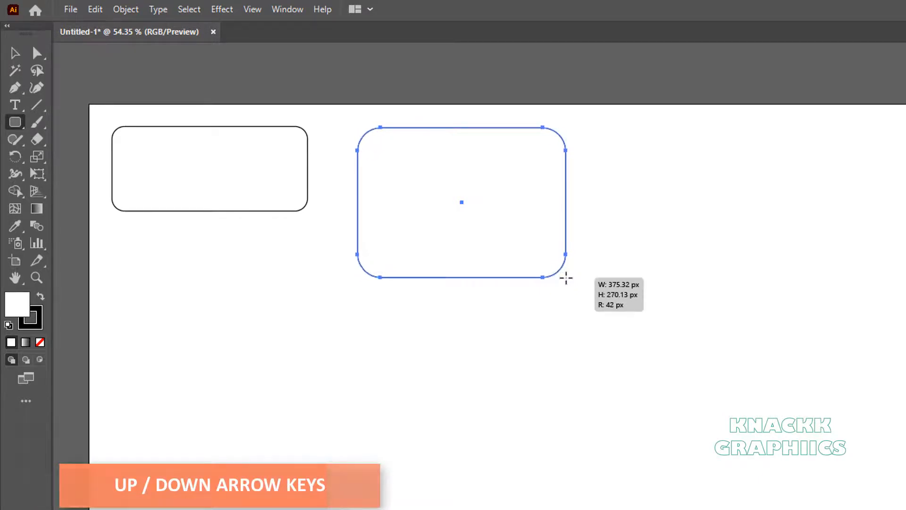
pyautogui.press('Up')
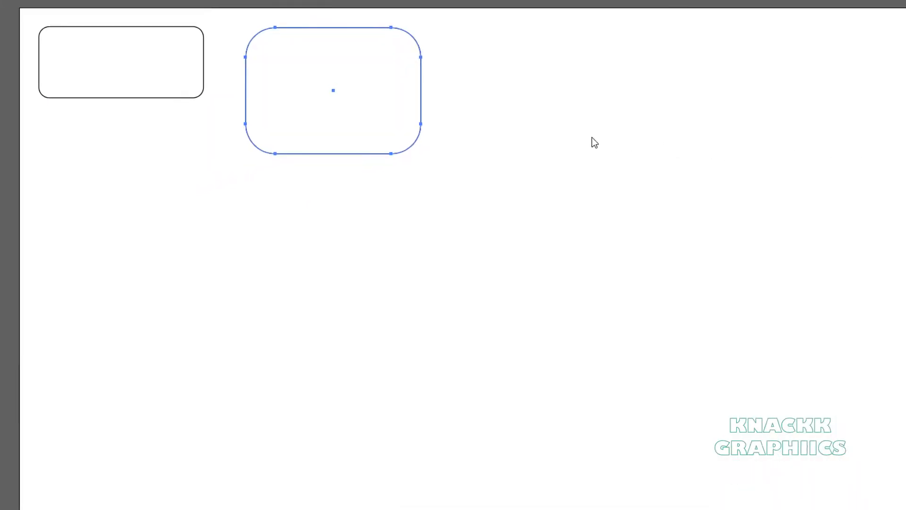
pyautogui.moveTo(555, 136)
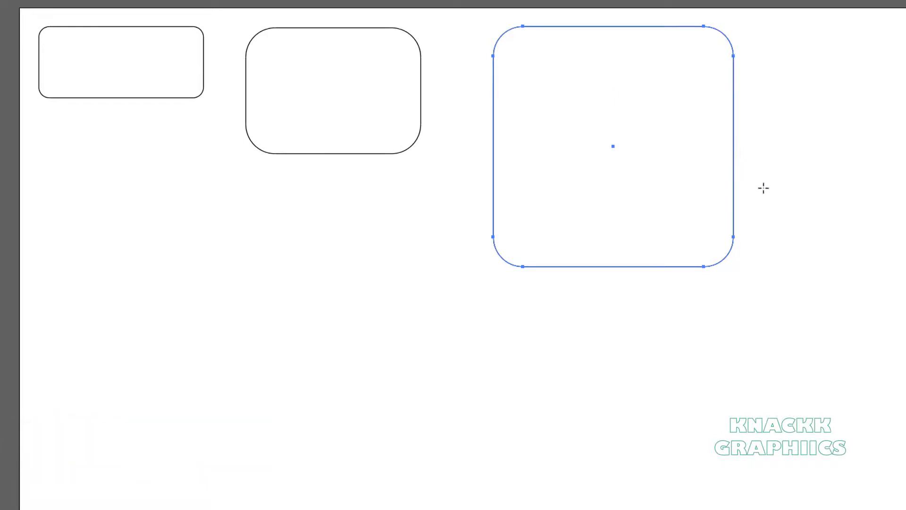
pyautogui.moveTo(143, 247)
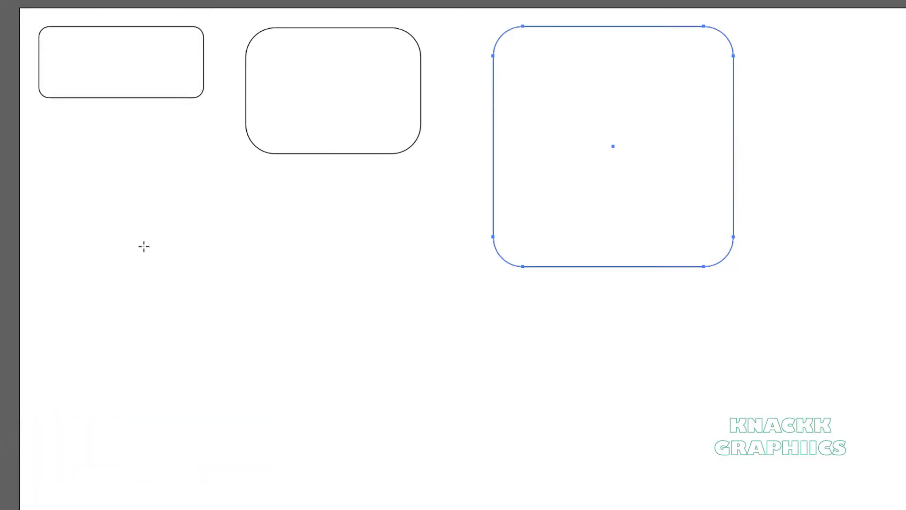
# Draw more rounded rectangles constrained from centre, then select everything on the artboard
pyautogui.press('alt')
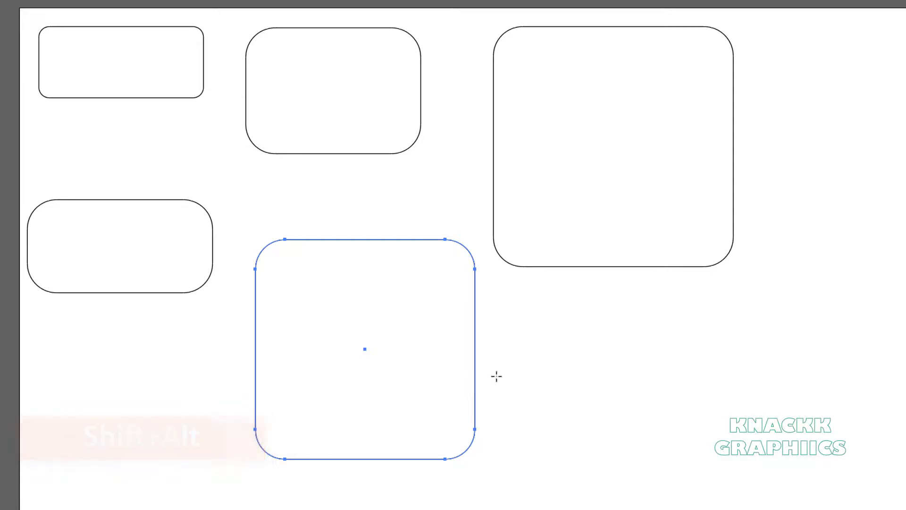
pyautogui.moveTo(625, 316)
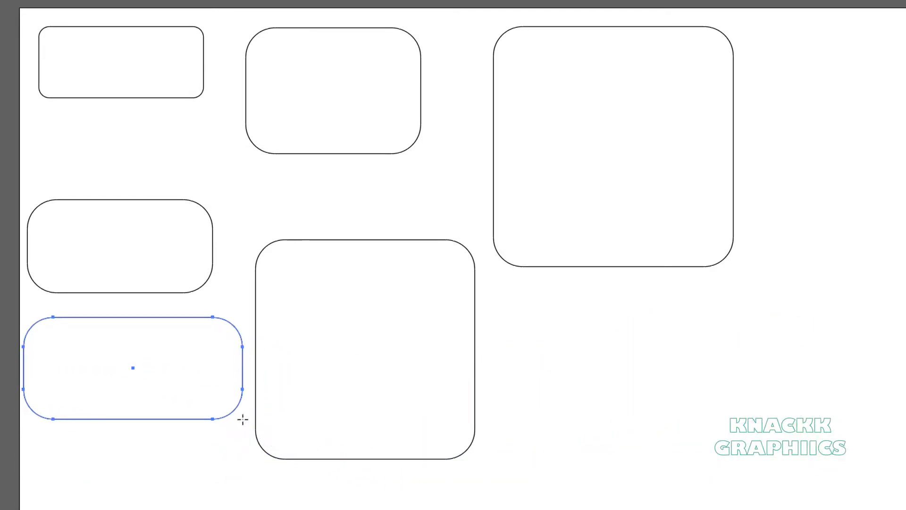
pyautogui.press('ctrl+a')
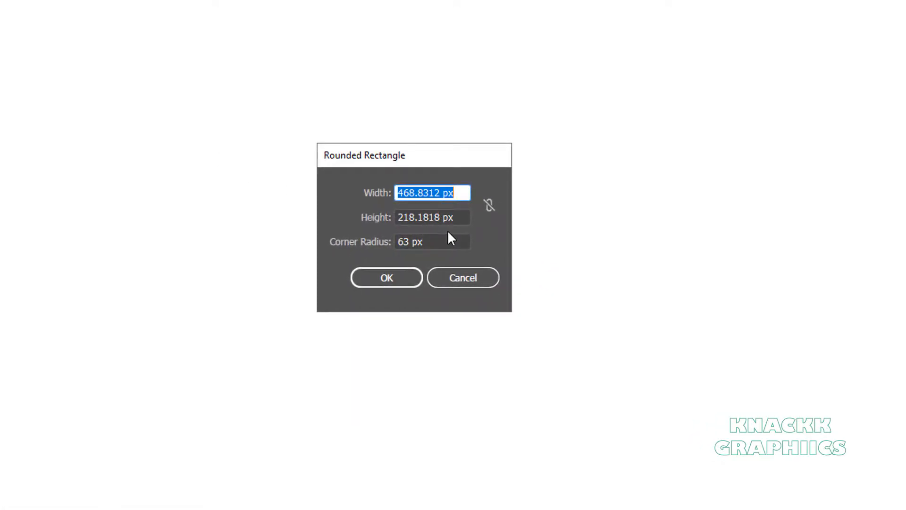
pyautogui.moveTo(427, 261)
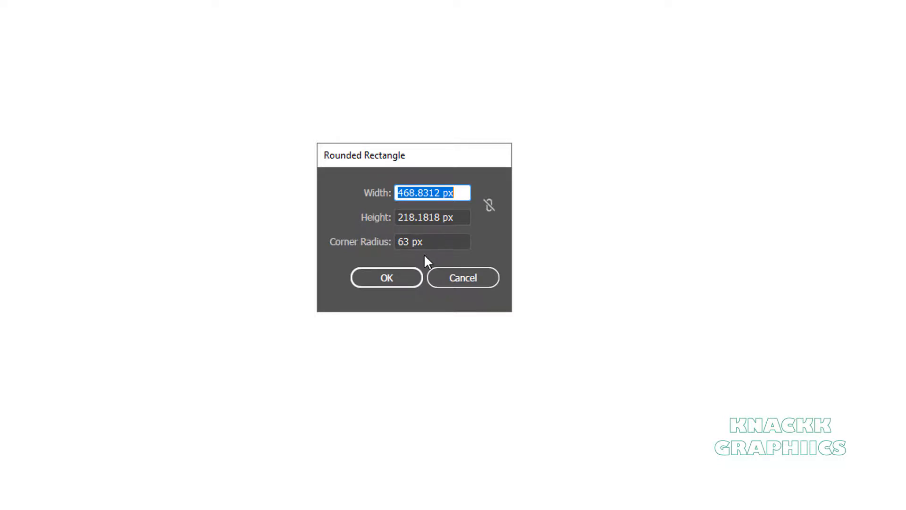
pyautogui.moveTo(441, 262)
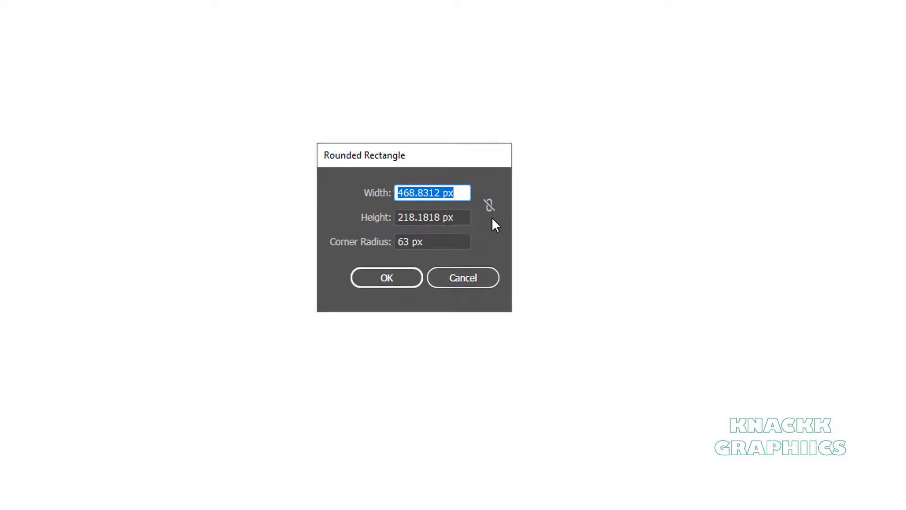
pyautogui.moveTo(485, 225)
pyautogui.write('3')
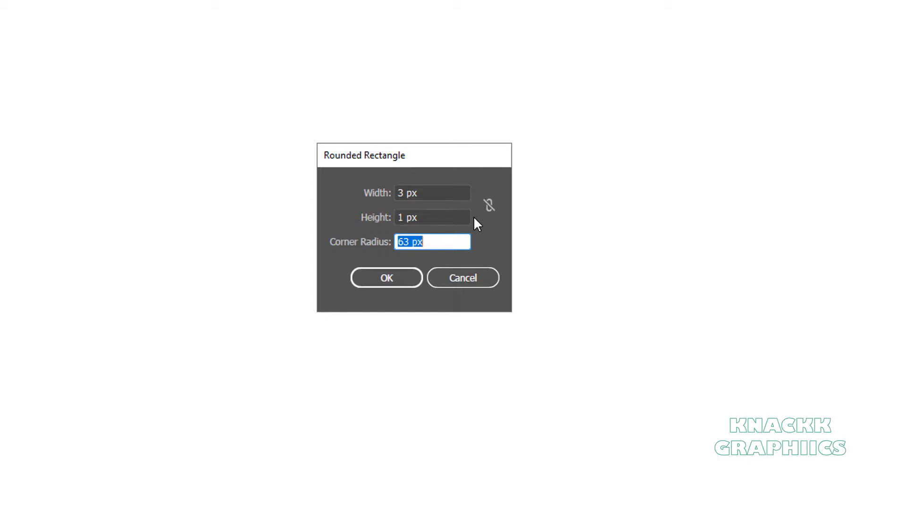
# Create an exact 300 × 100 px rounded rectangle with 63 px corner radius from the dialog
pyautogui.click(489, 204)
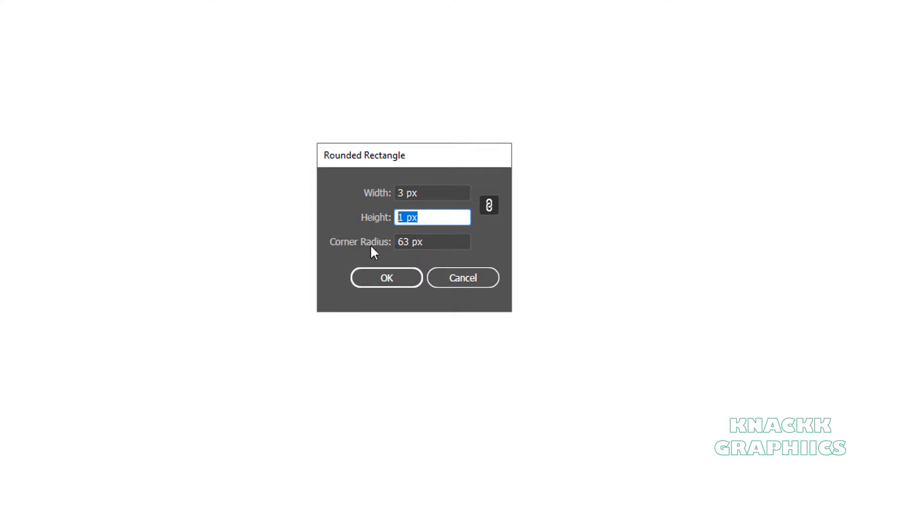
pyautogui.write('100')
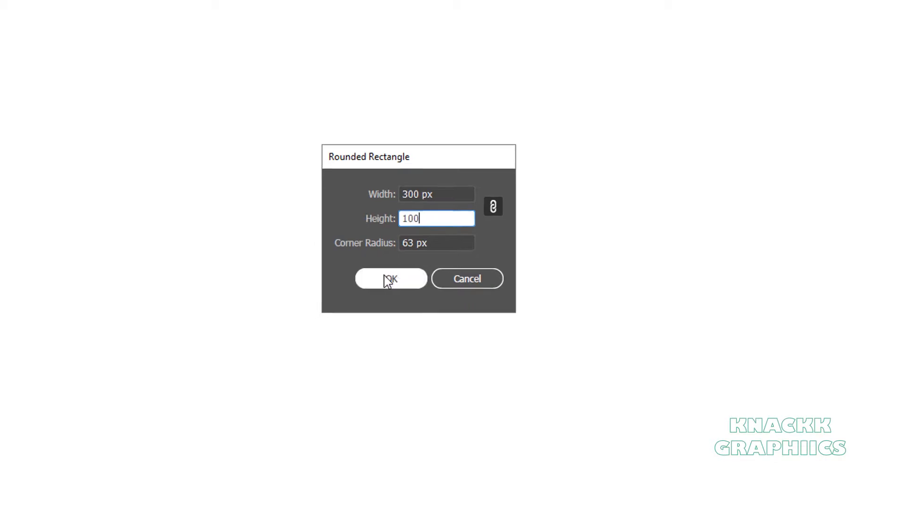
pyautogui.click(391, 277)
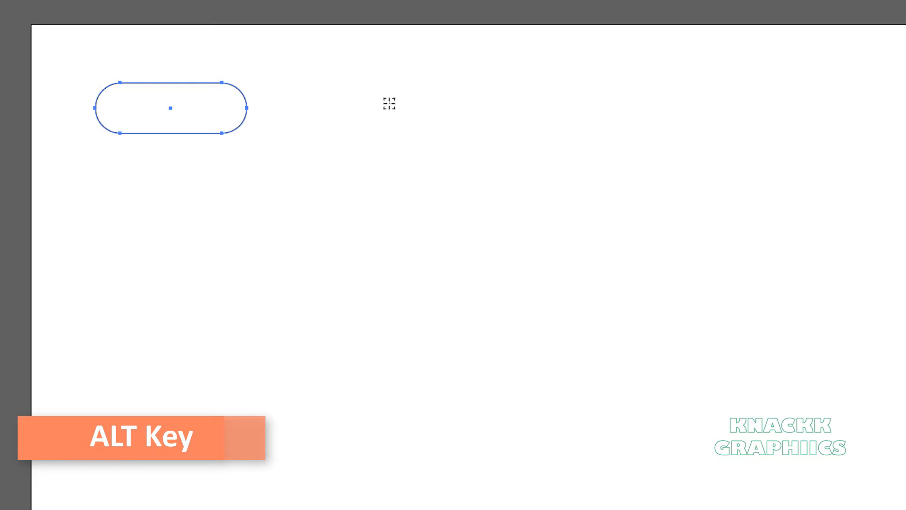
# Place a second identical 300 × 100 px pill to the right, centred on the Alt-clicked spot
pyautogui.click(388, 103)
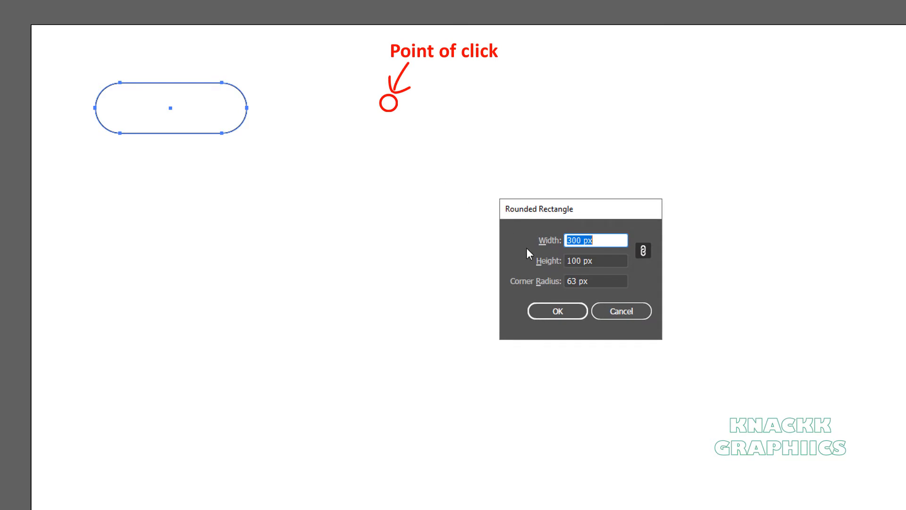
pyautogui.click(555, 310)
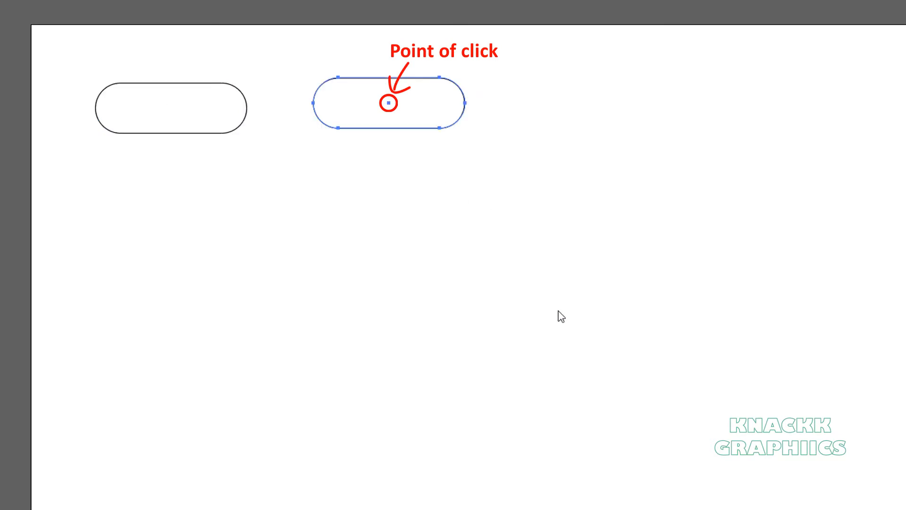